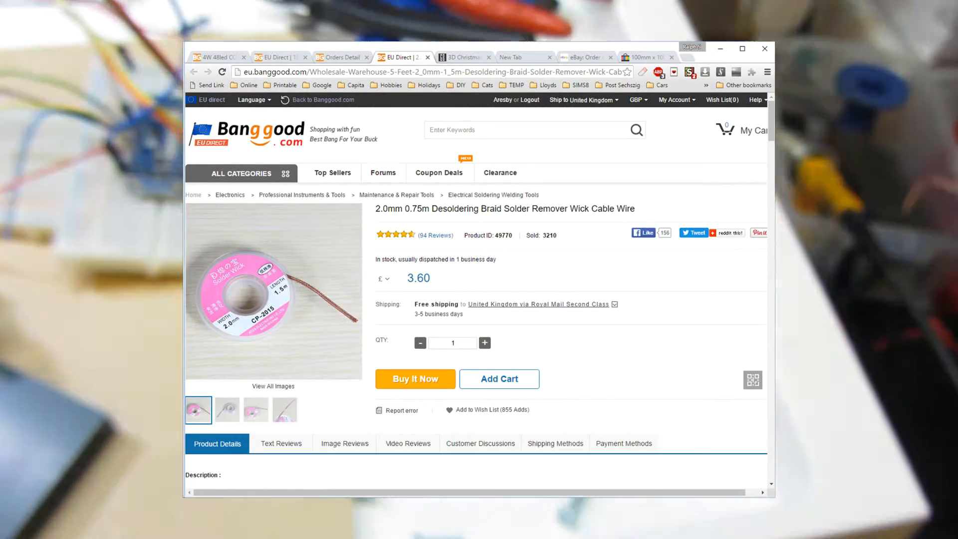
Switch Chrome to the tab showing the 500 Pcs 50 Values Metal Film Resistors Kit
left_click(464, 45)
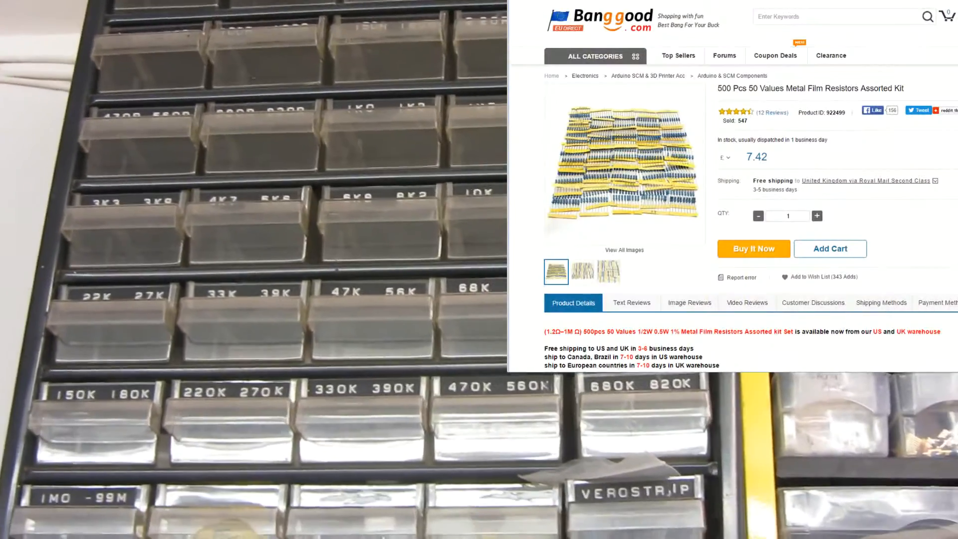
left_click(671, 23)
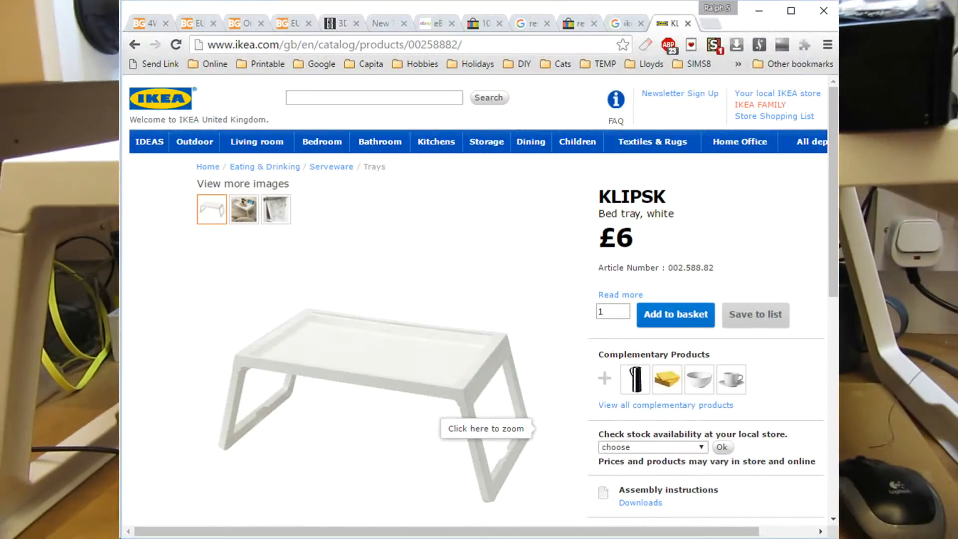